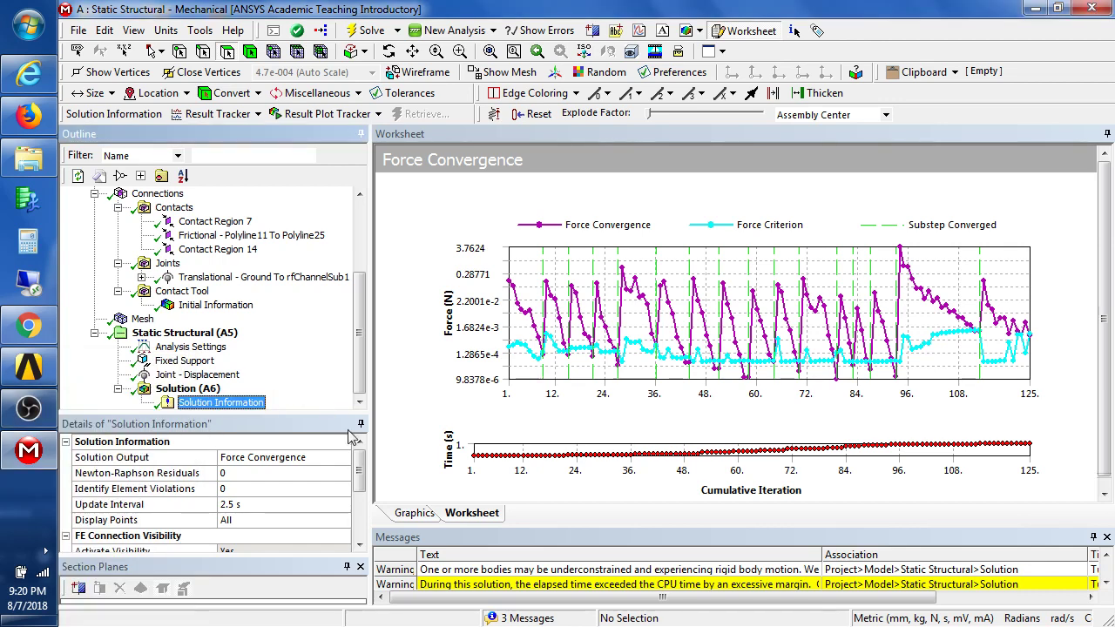
mouse_move(923, 434)
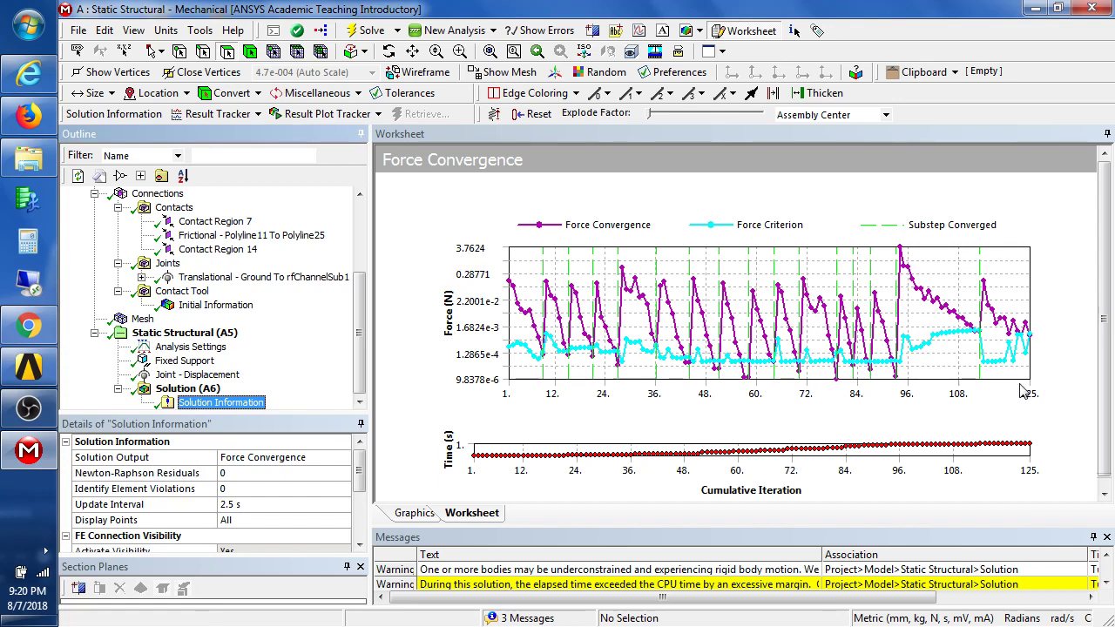
mouse_move(1018, 357)
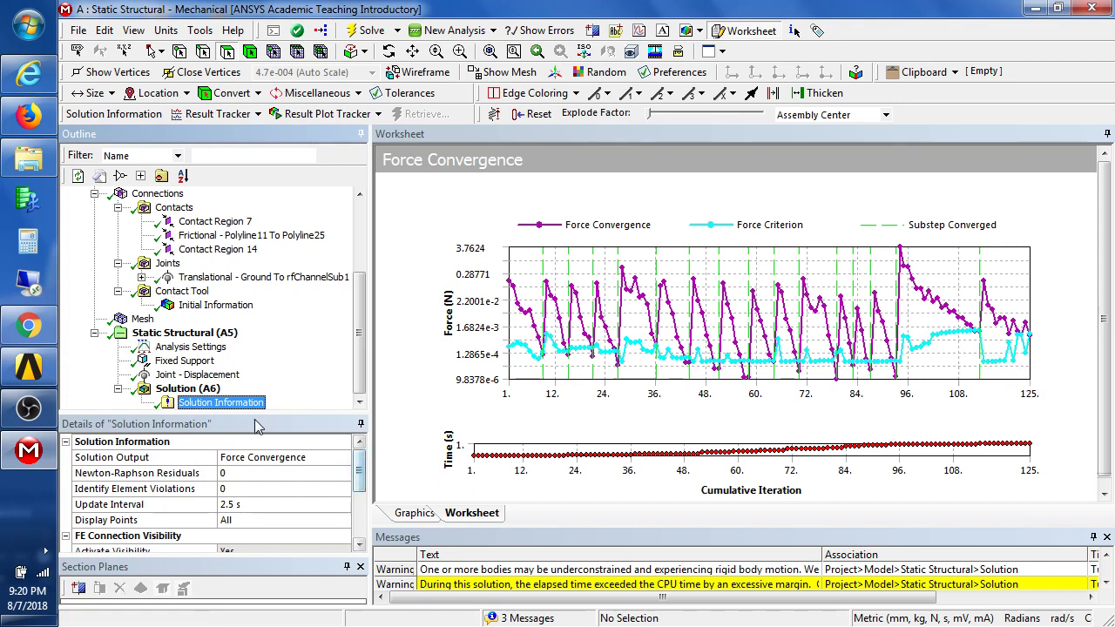
Return to the Solution (A6) branch to show the solved gripper geometry.
right_click(219, 401)
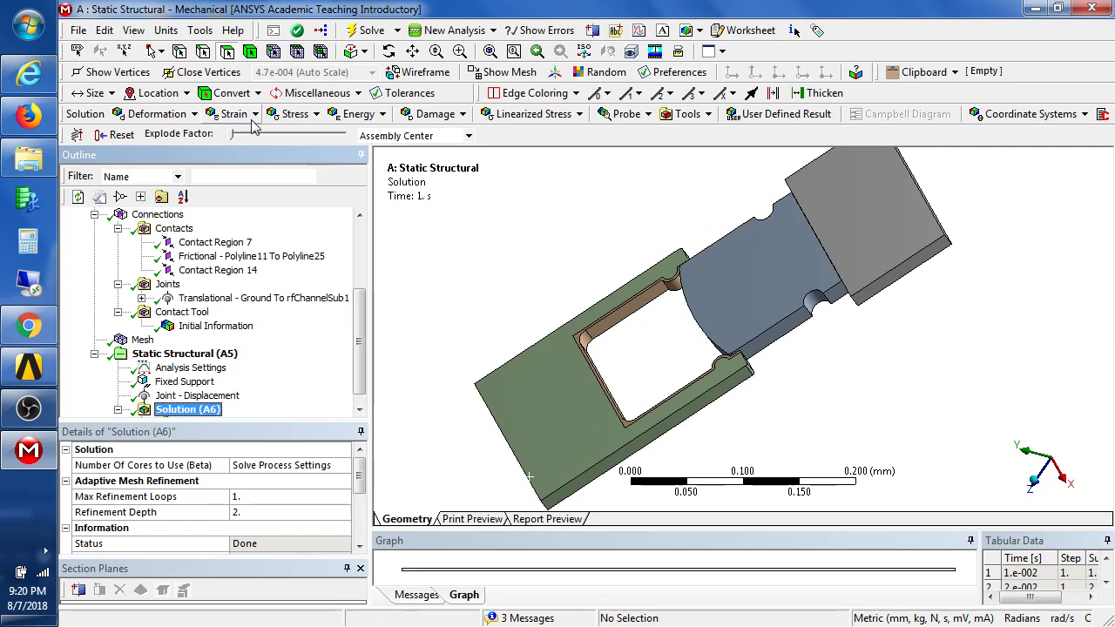
Add a Total Deformation result and a Joint Probe to the solution.
left_click(157, 113)
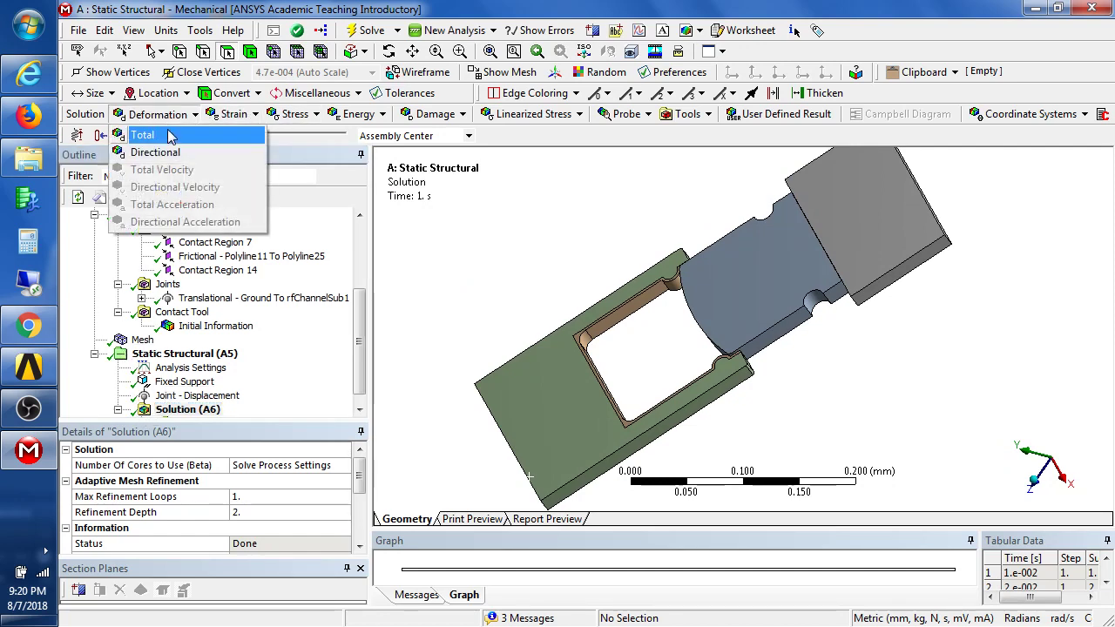
left_click(143, 134)
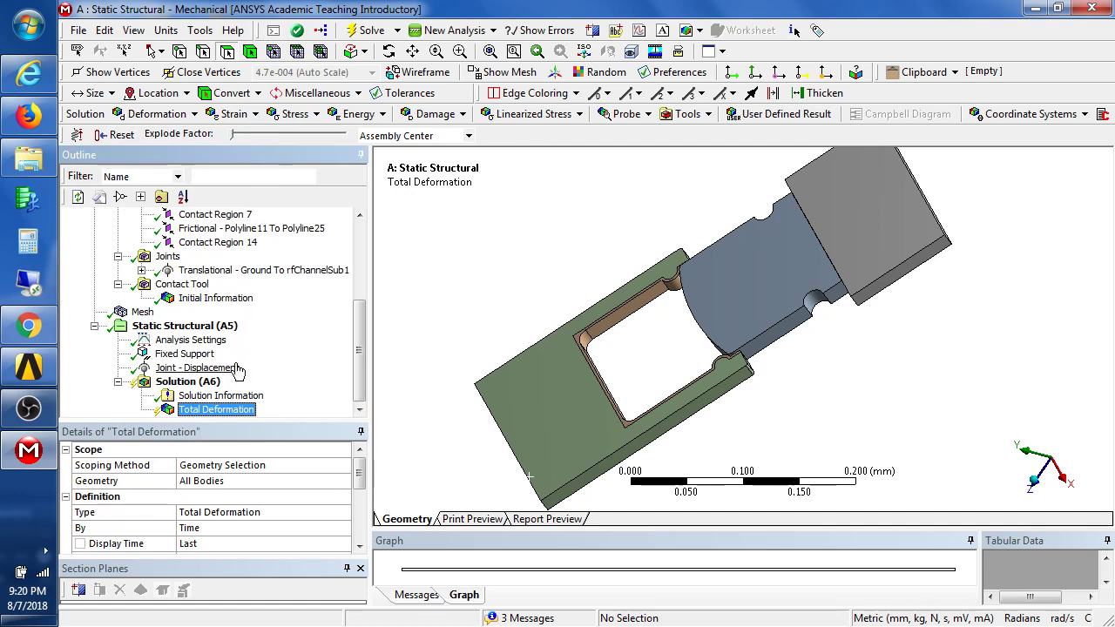
left_click(188, 382)
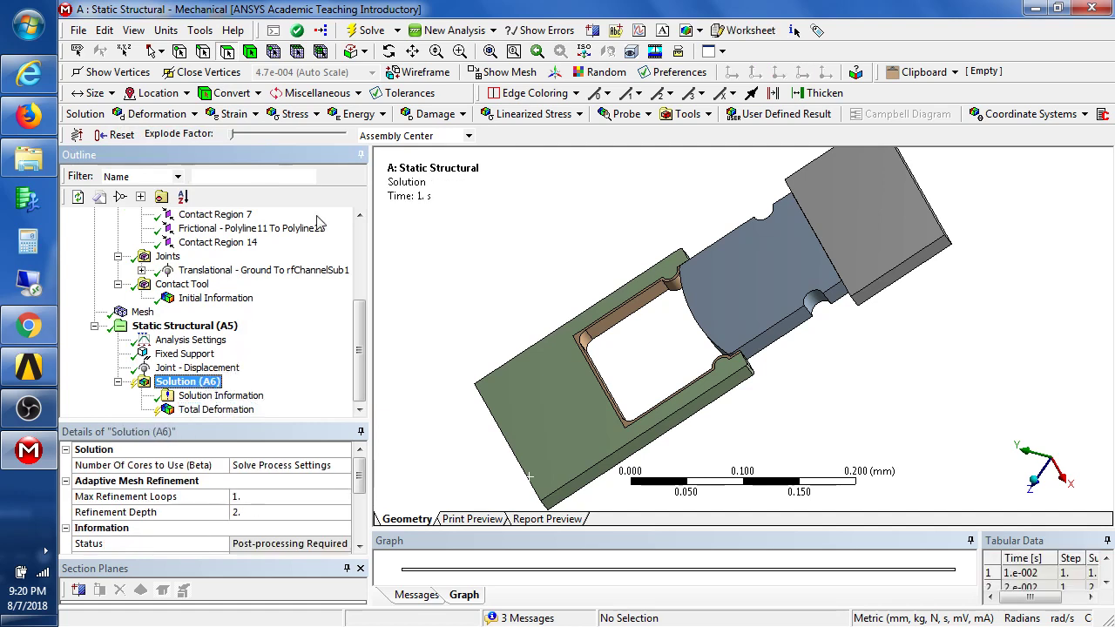
left_click(624, 113)
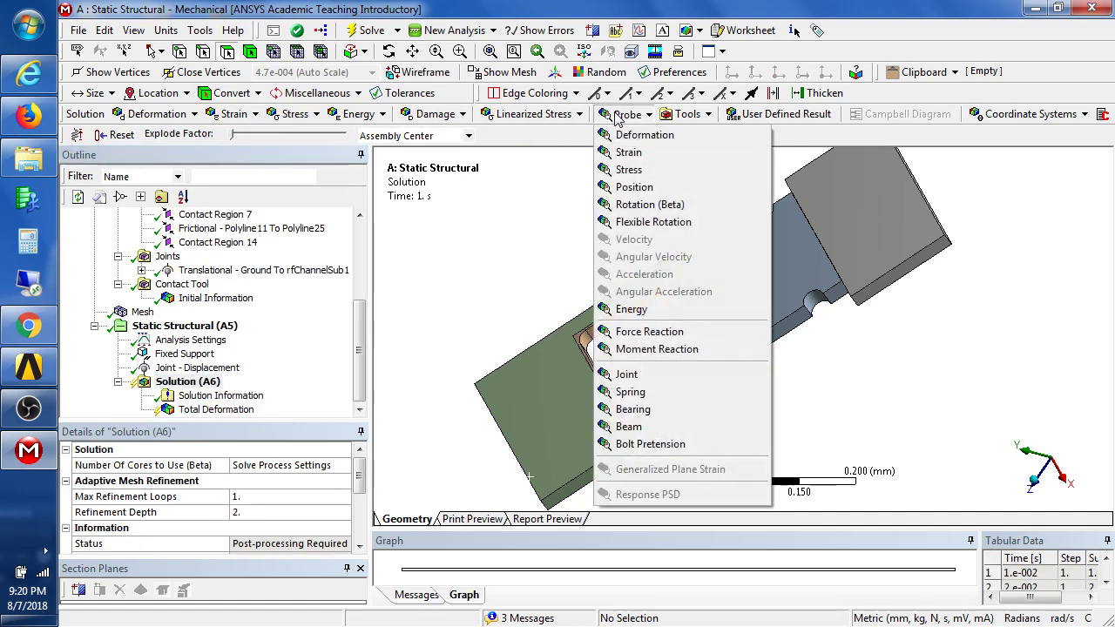
mouse_move(656, 348)
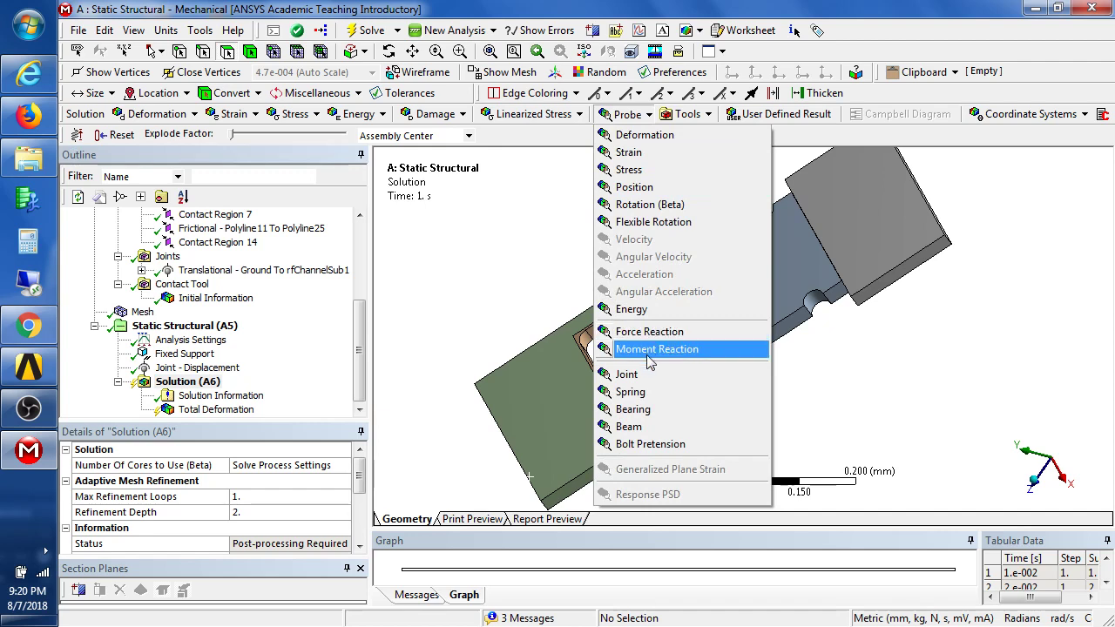
left_click(627, 372)
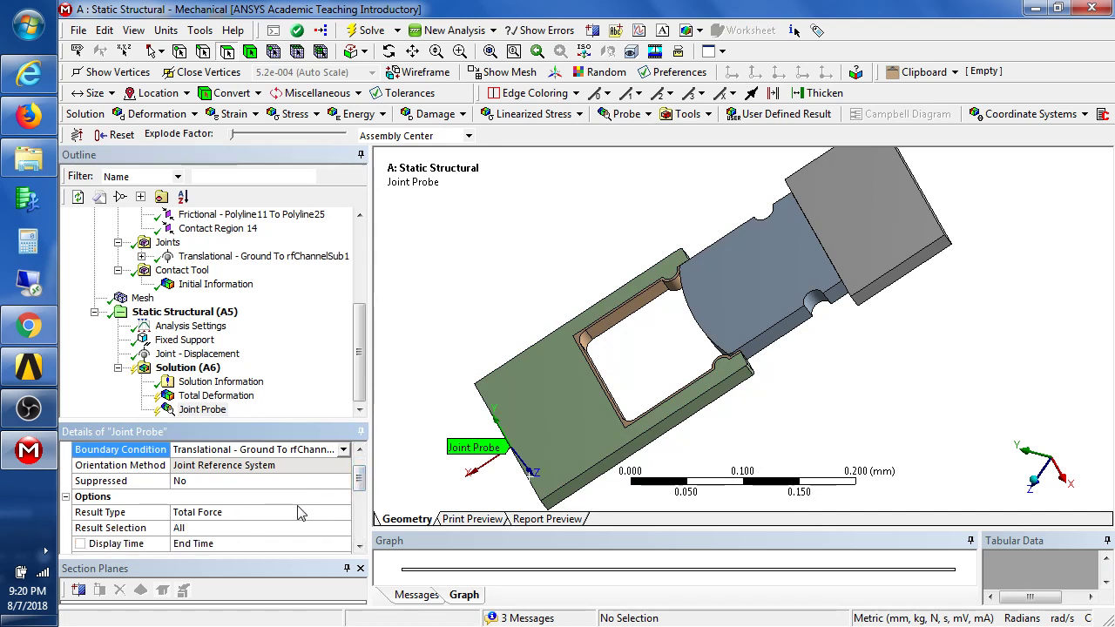
Set the joint probe to report Total Force along the X axis.
left_click(341, 512)
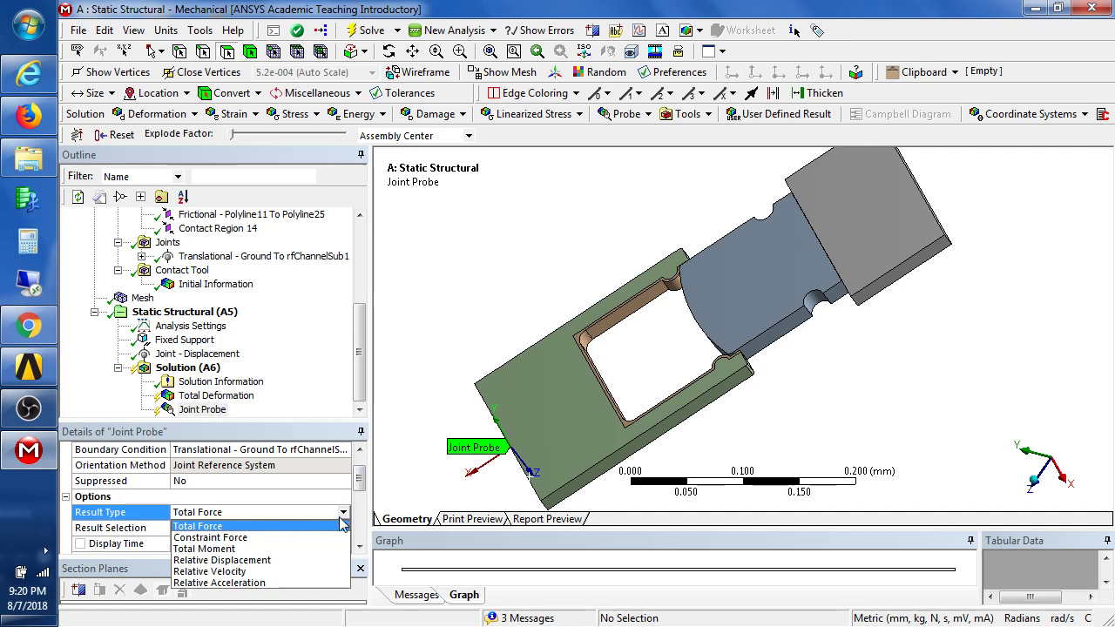
mouse_move(205, 549)
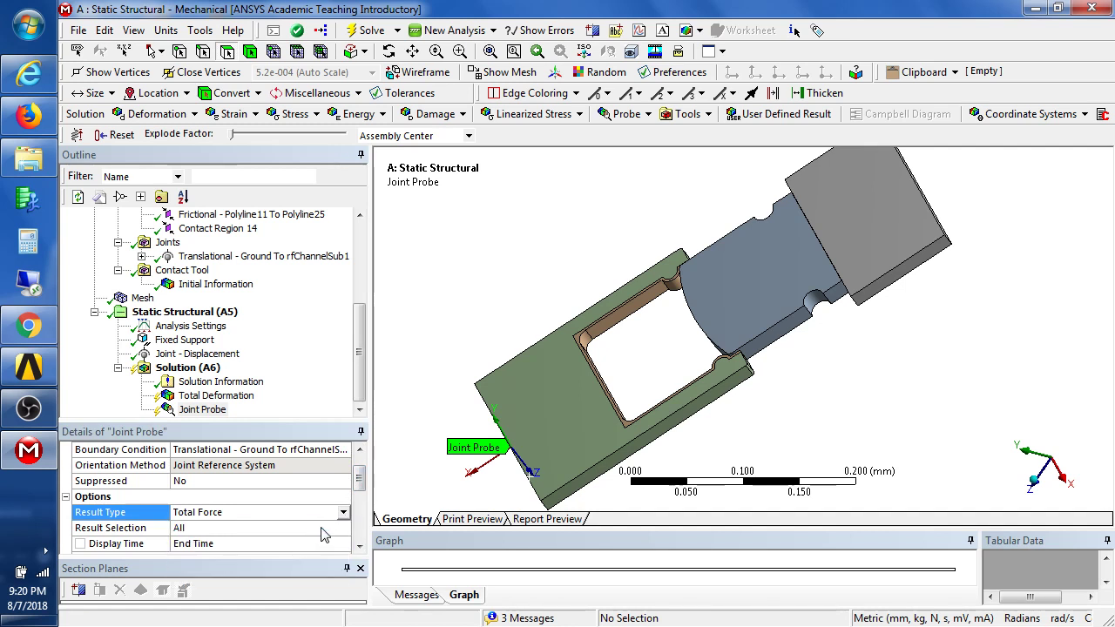
left_click(111, 528)
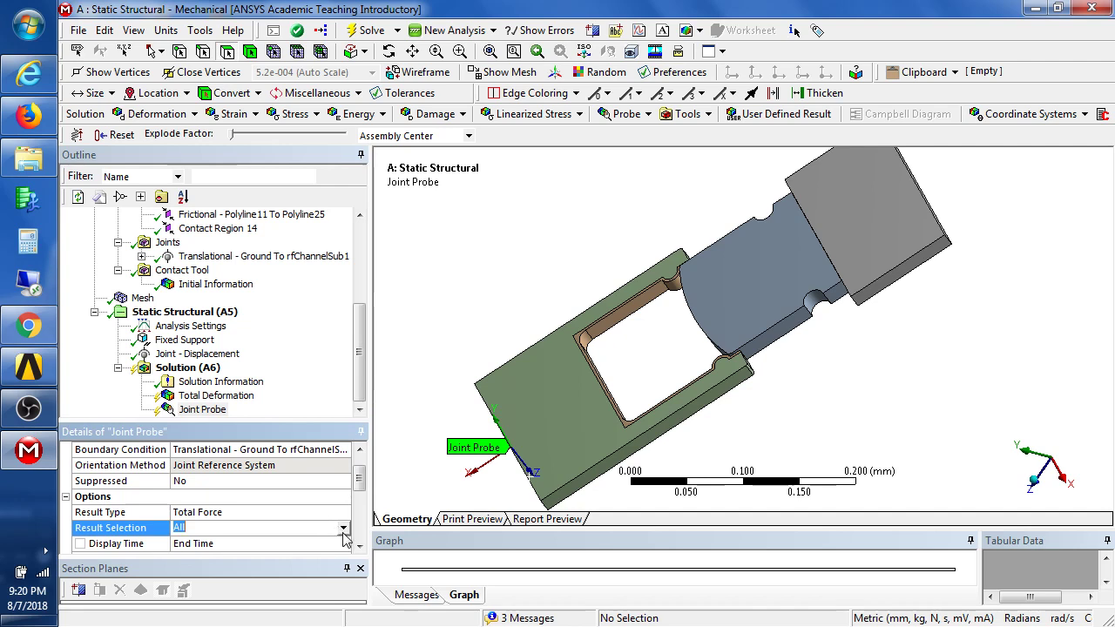
left_click(342, 527)
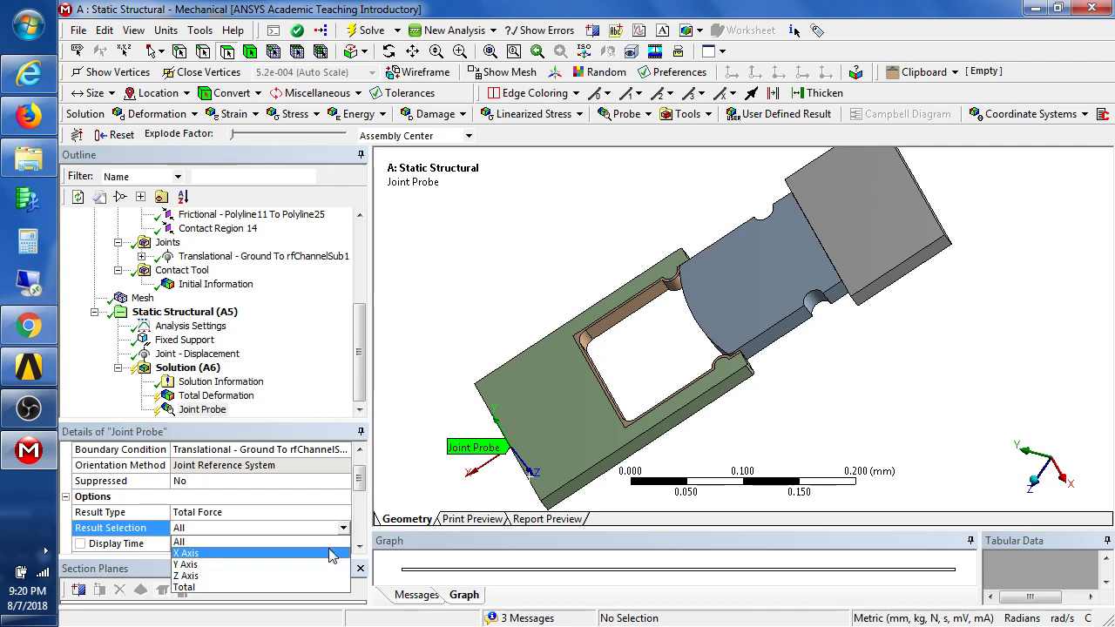
left_click(185, 554)
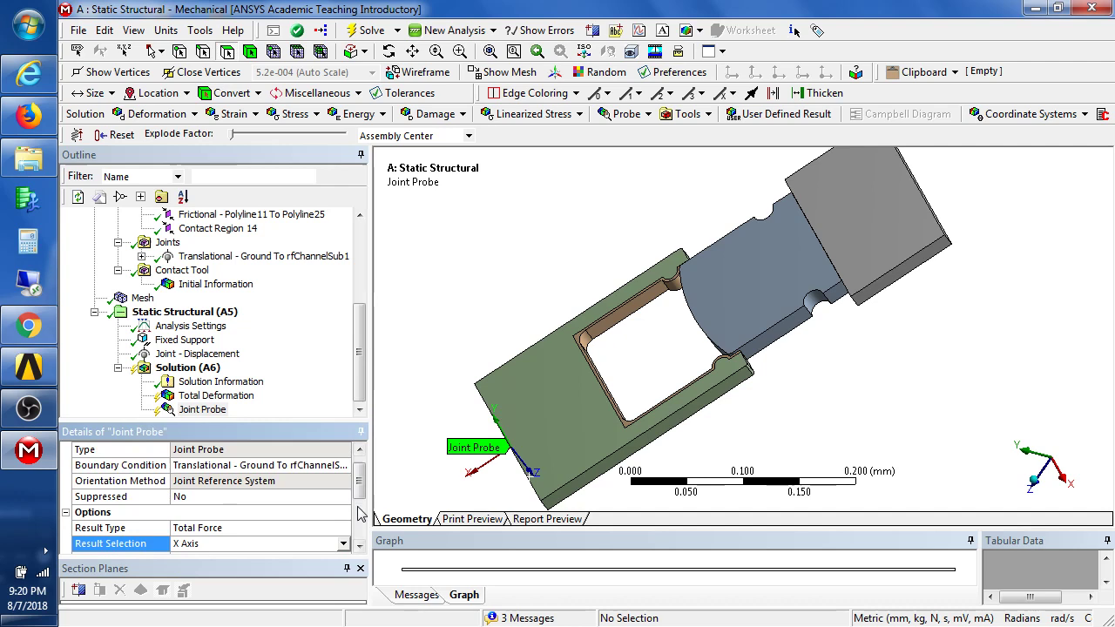
scroll("down", 3)
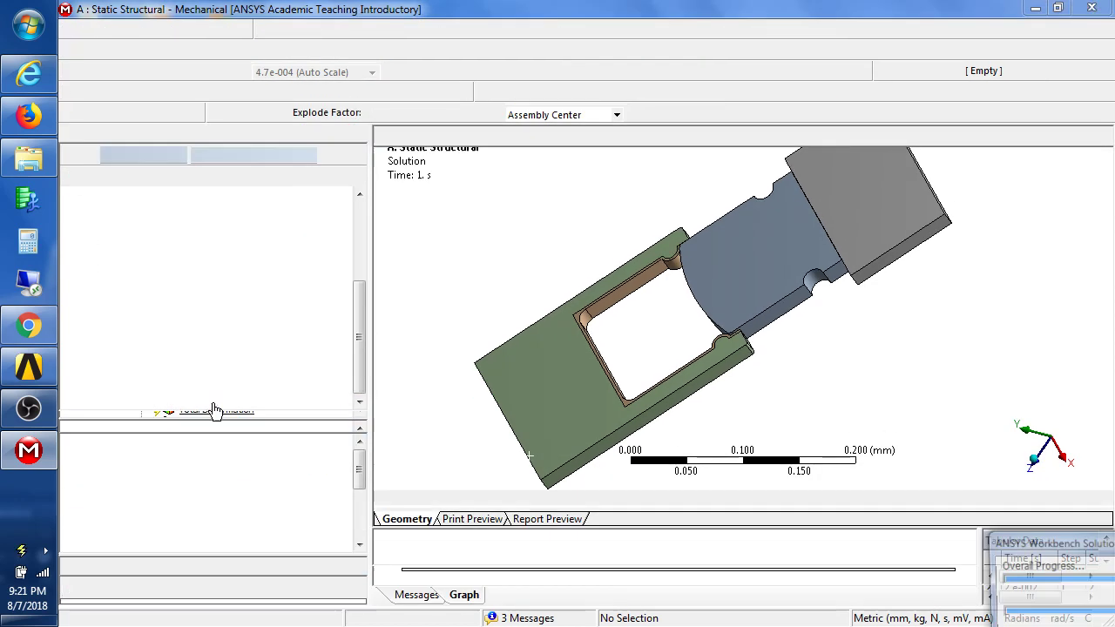
Animate the total deformation contour through the load history, then show the joint probe results.
left_click(216, 386)
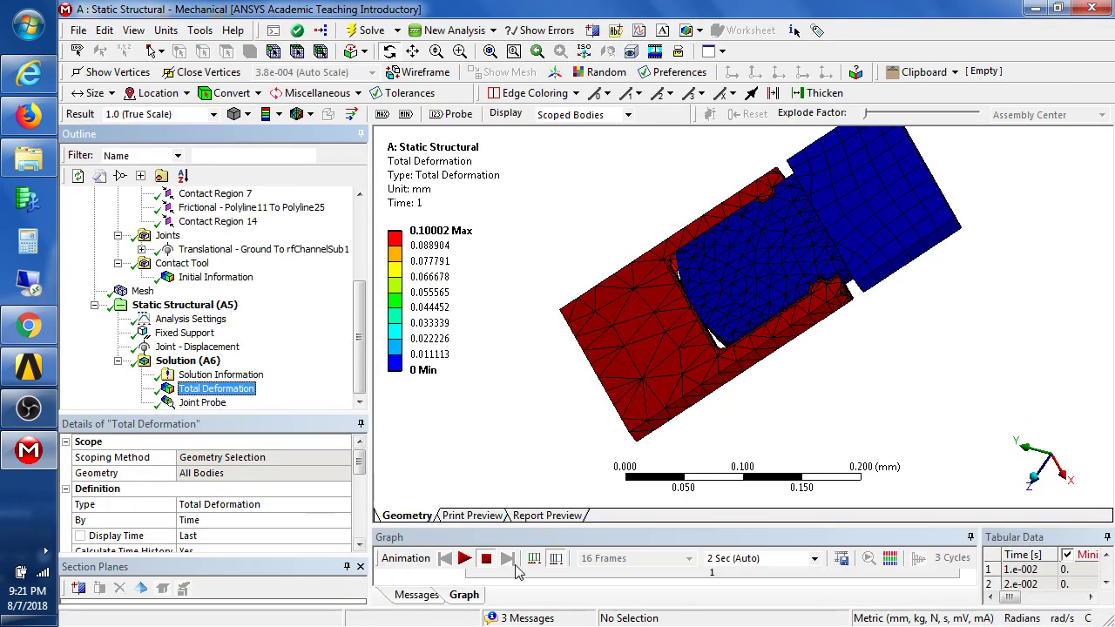
left_click(463, 557)
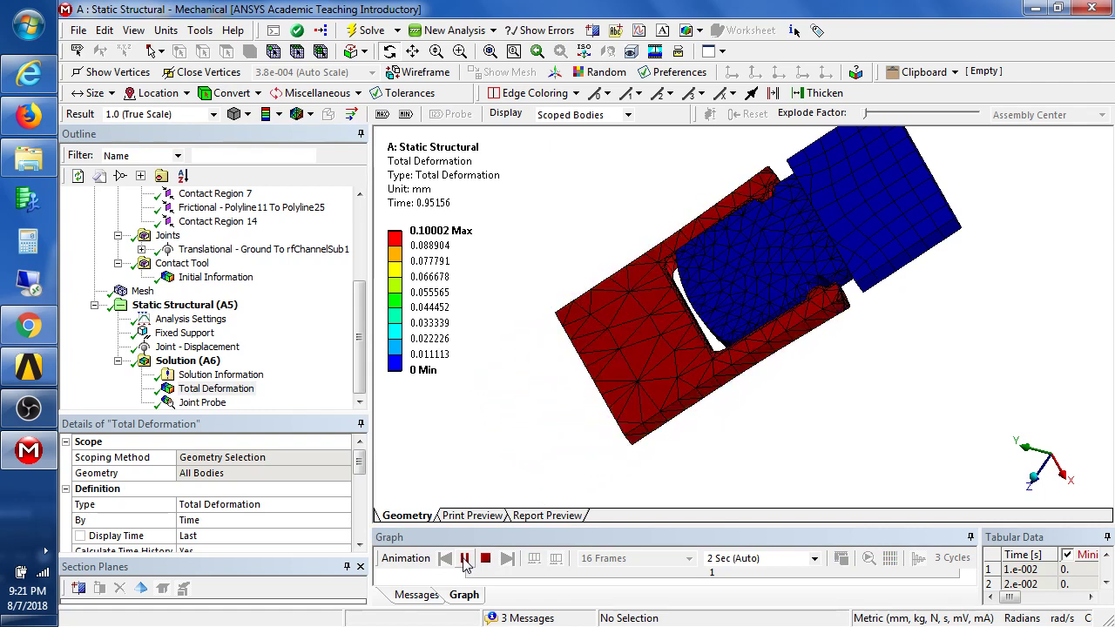
left_click(202, 401)
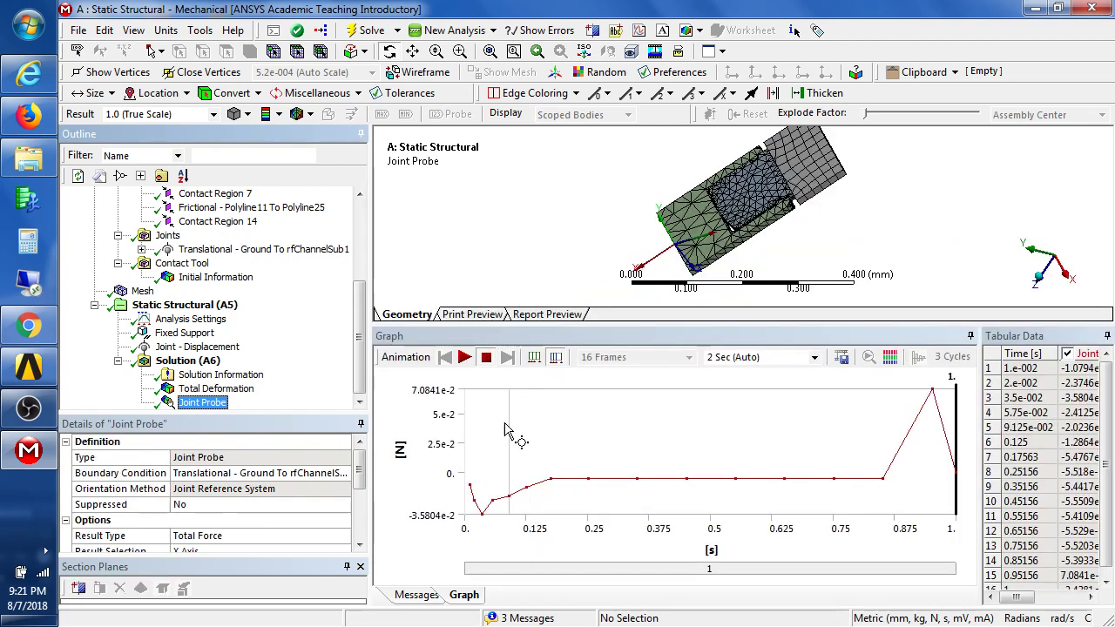
mouse_move(474, 491)
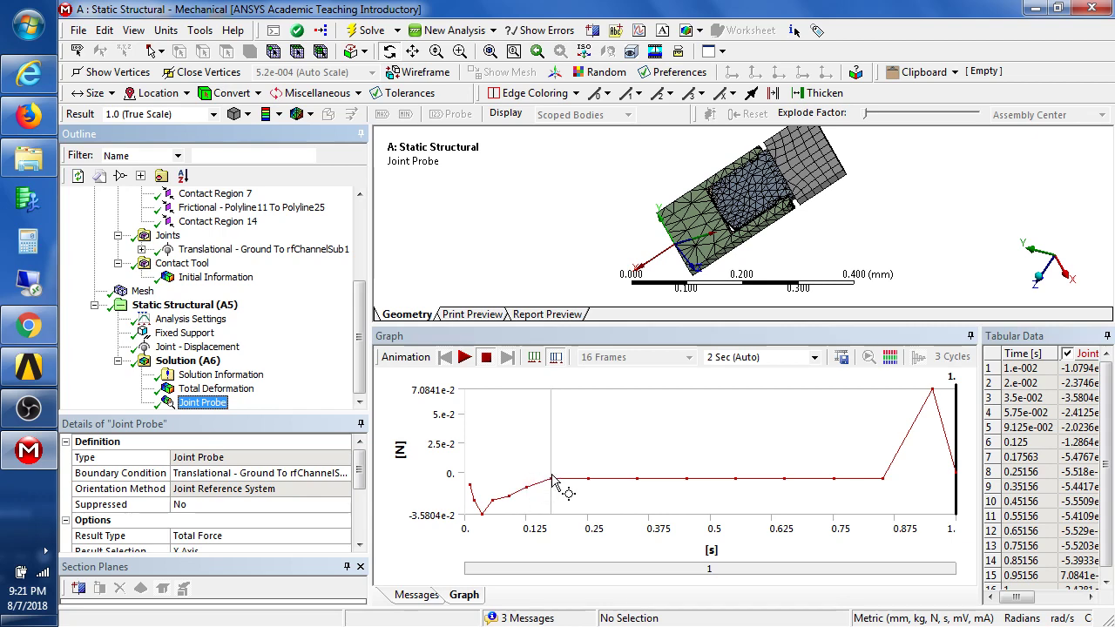
mouse_move(724, 486)
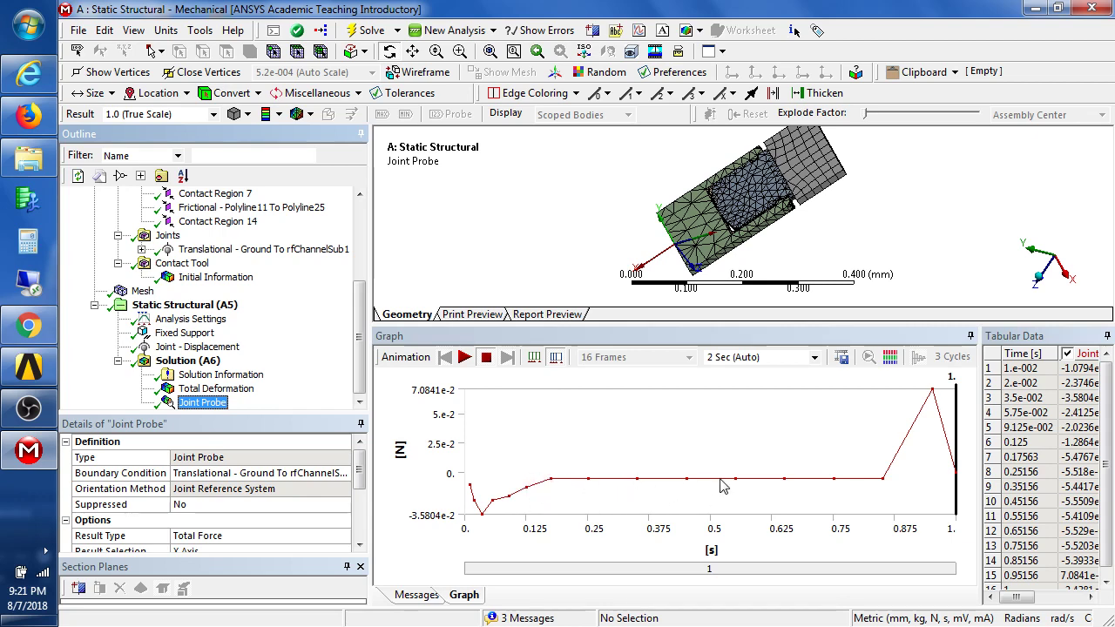
mouse_move(920, 397)
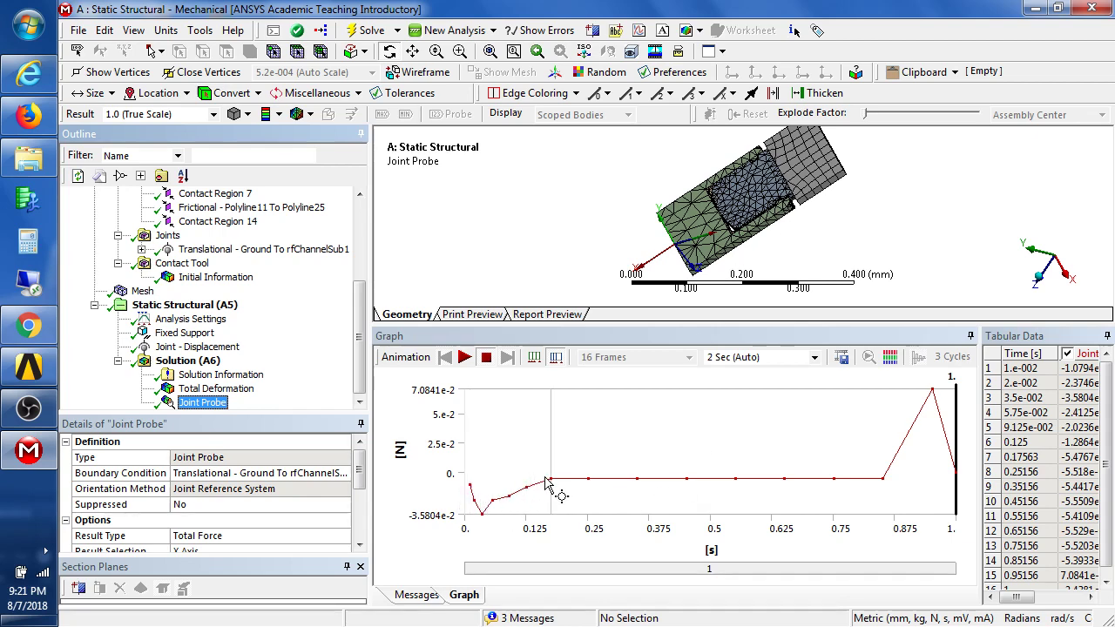
mouse_move(914, 399)
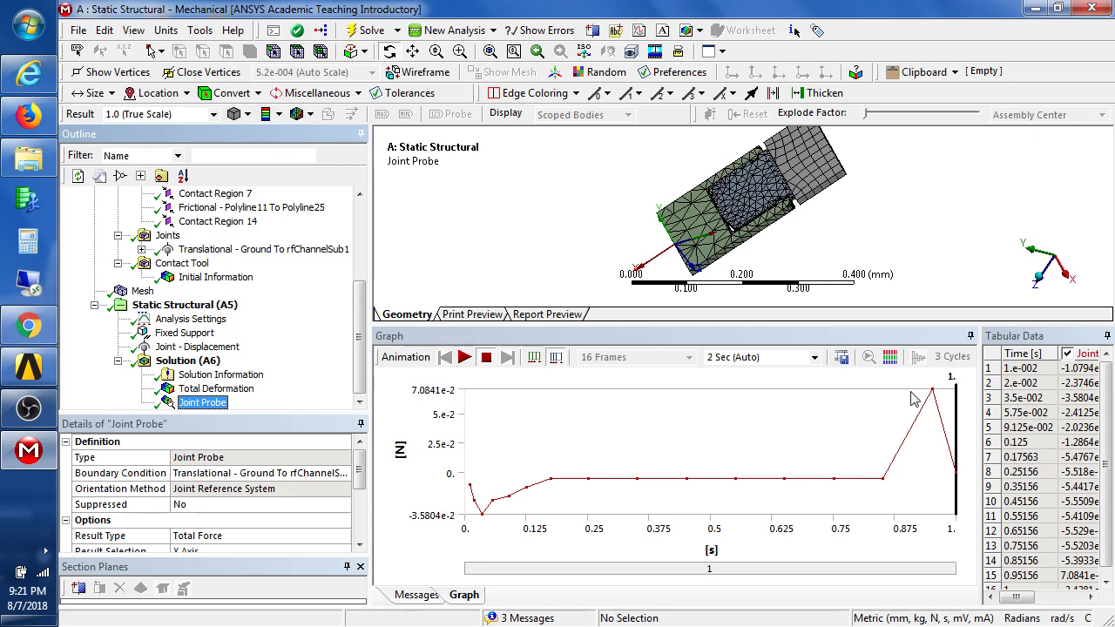
Review the analysis settings with 100 initial, 10 minimum and 200 maximum substeps.
left_click(191, 319)
type("10")
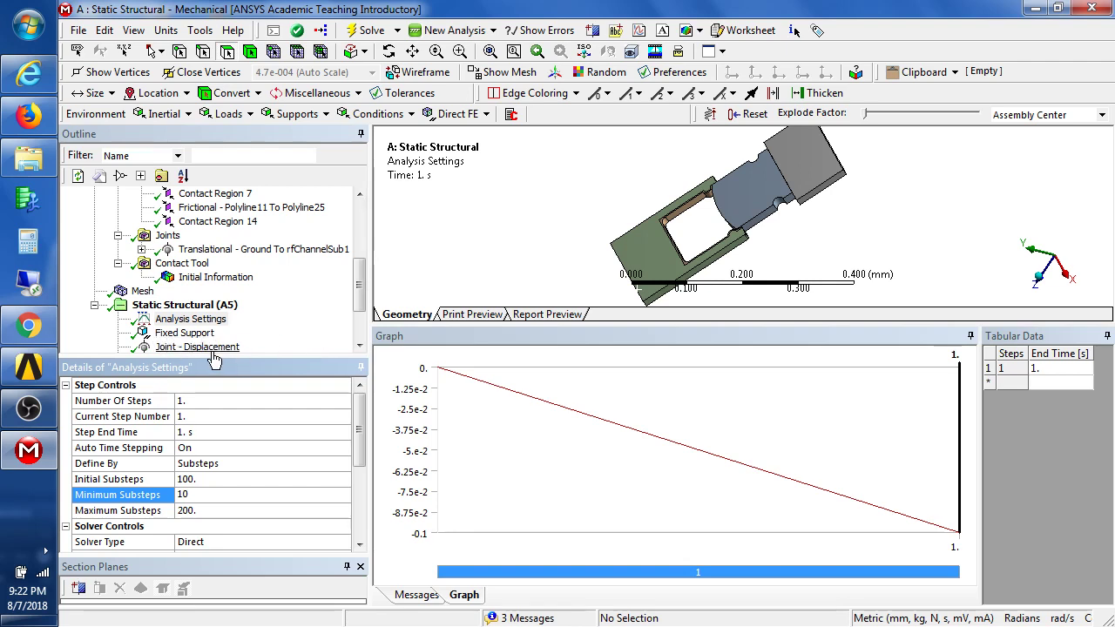
Review the ramped -0.1 mm X joint displacement and return to the solution branch.
left_click(196, 347)
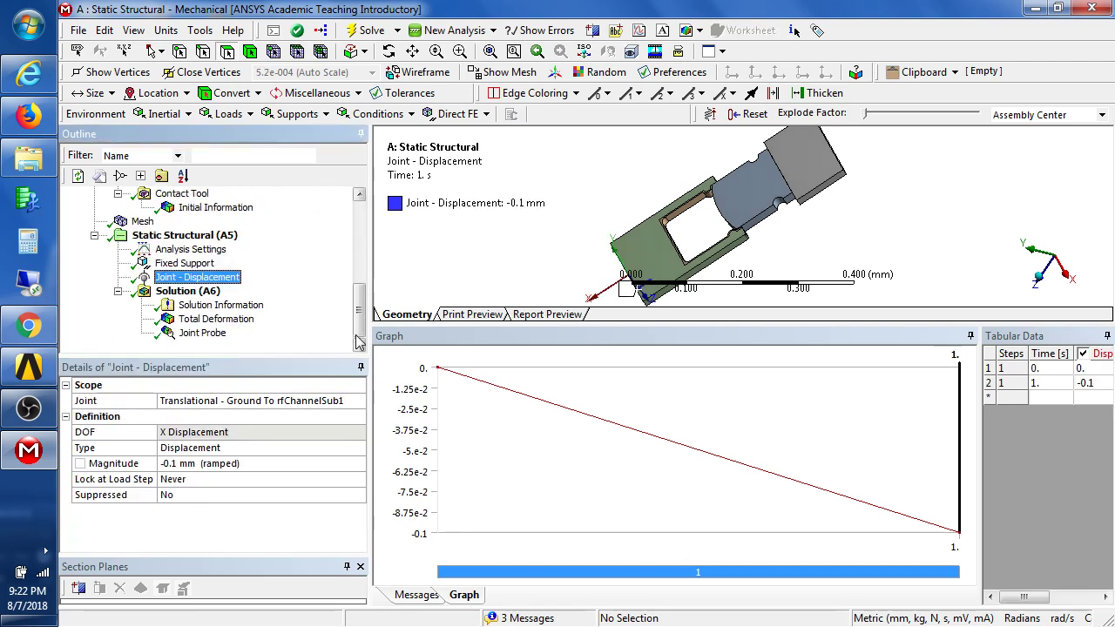
left_click(202, 332)
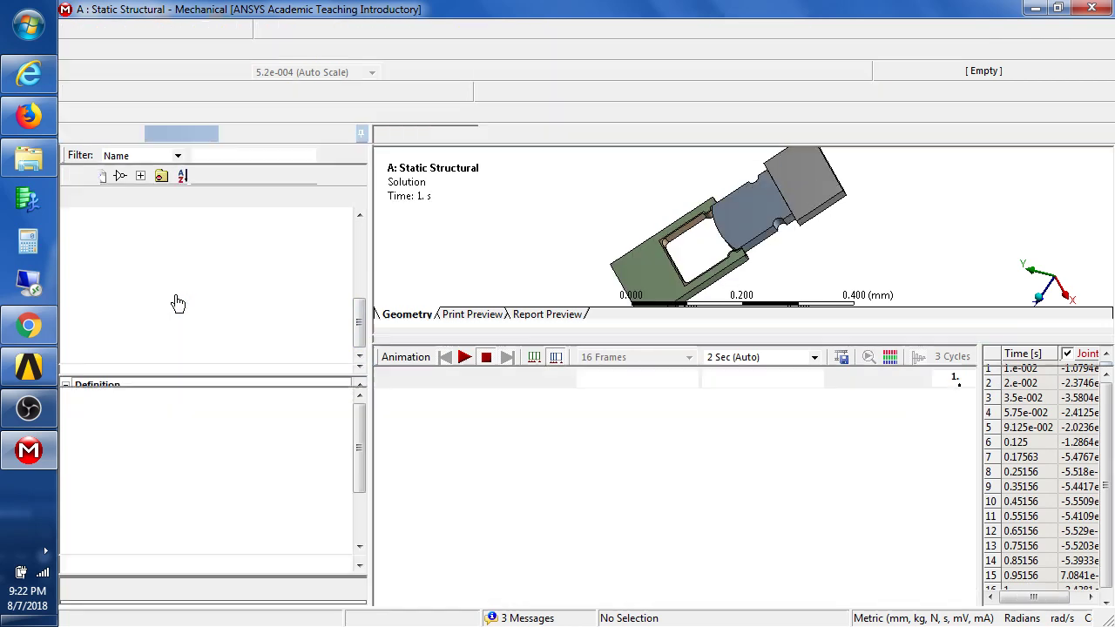
Insert an Equivalent (von-Mises) stress result and evaluate all results, giving a 257.95 MPa maximum.
right_click(166, 312)
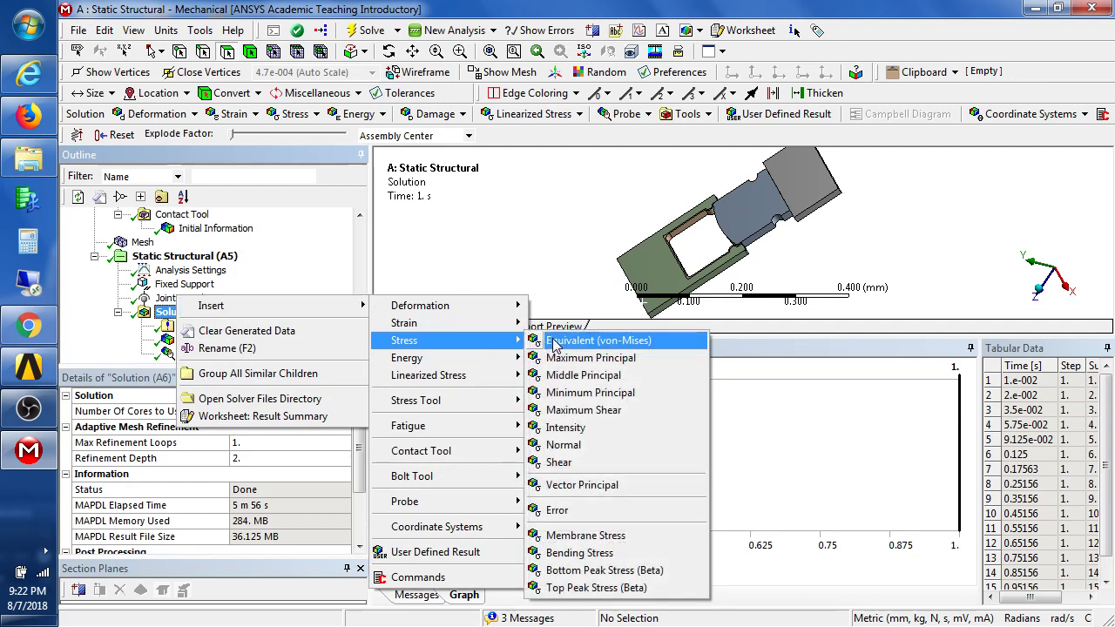
left_click(599, 339)
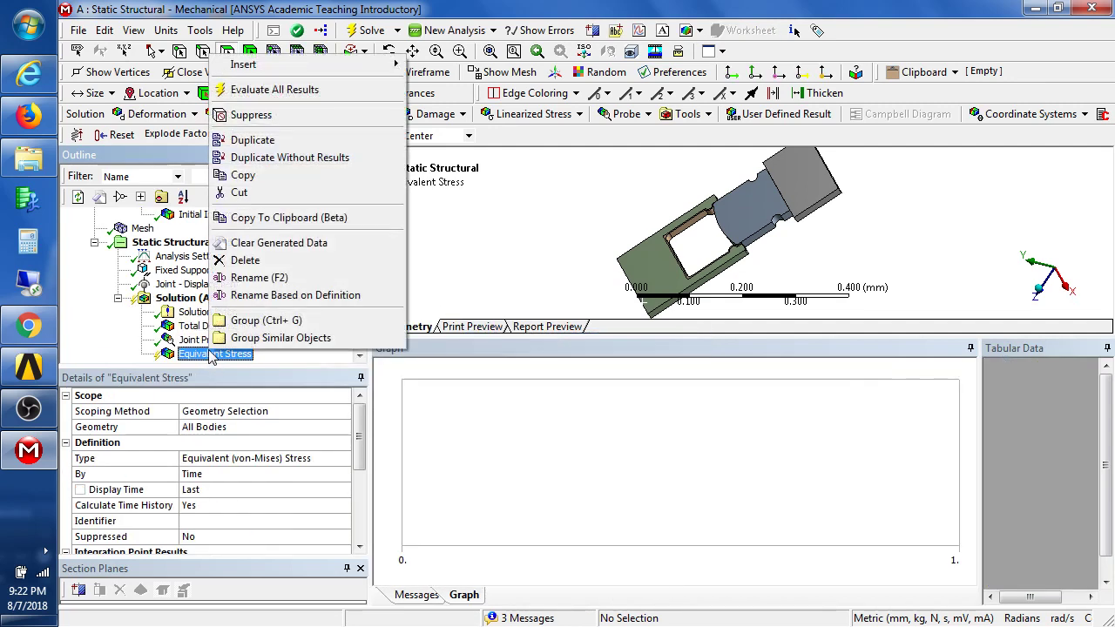
mouse_move(275, 89)
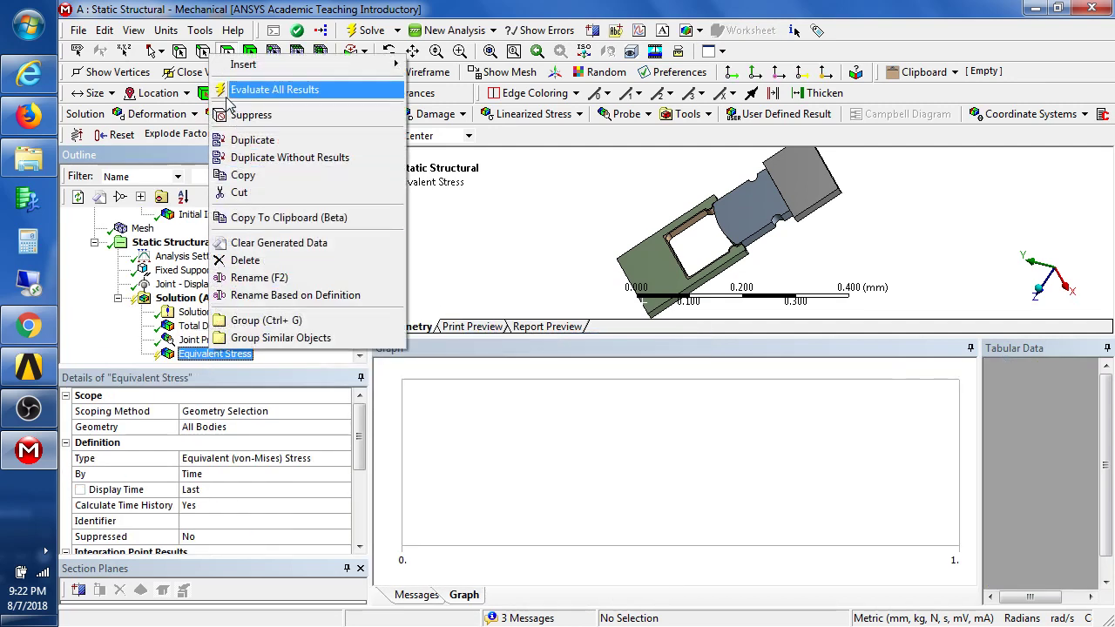
left_click(275, 89)
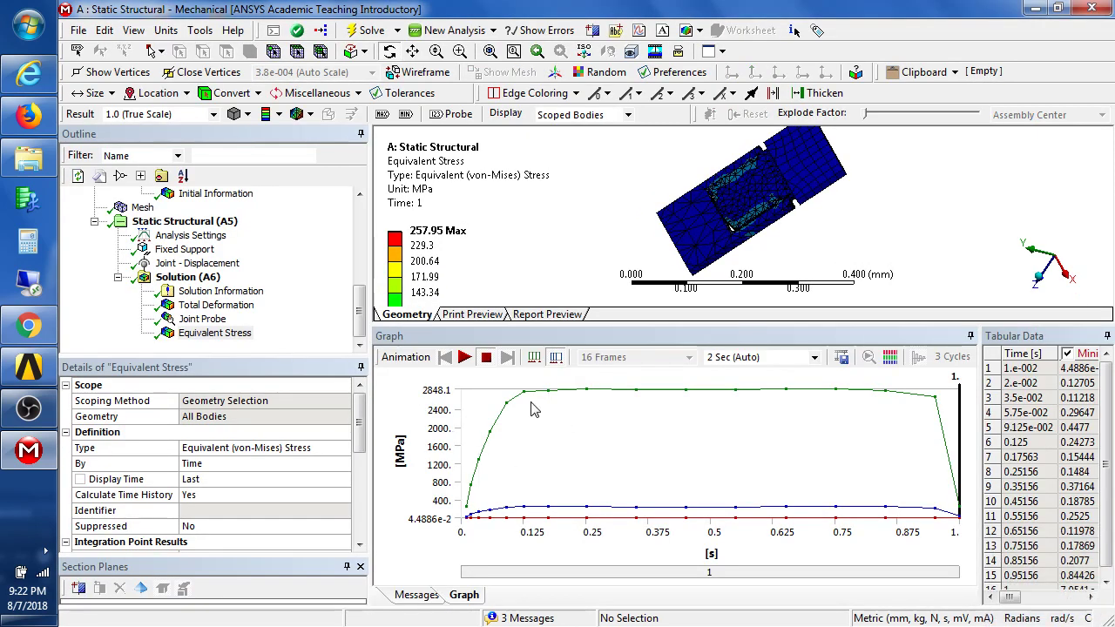
Retrieve the equivalent stress at 0.25156 s, showing a 2840.8 MPa maximum contour.
right_click(535, 408)
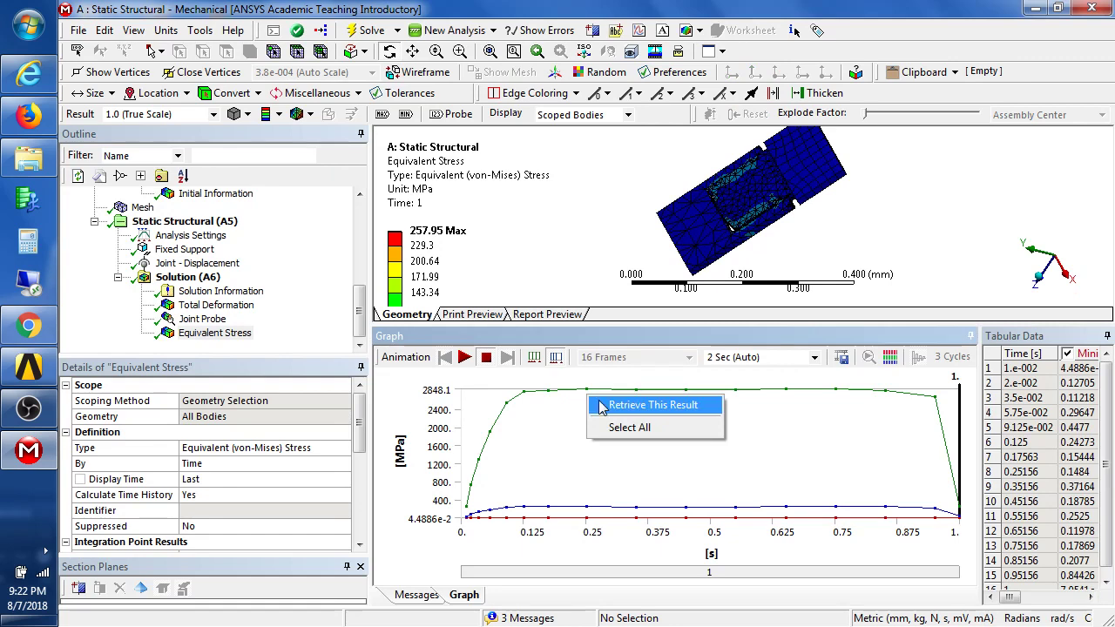
left_click(652, 404)
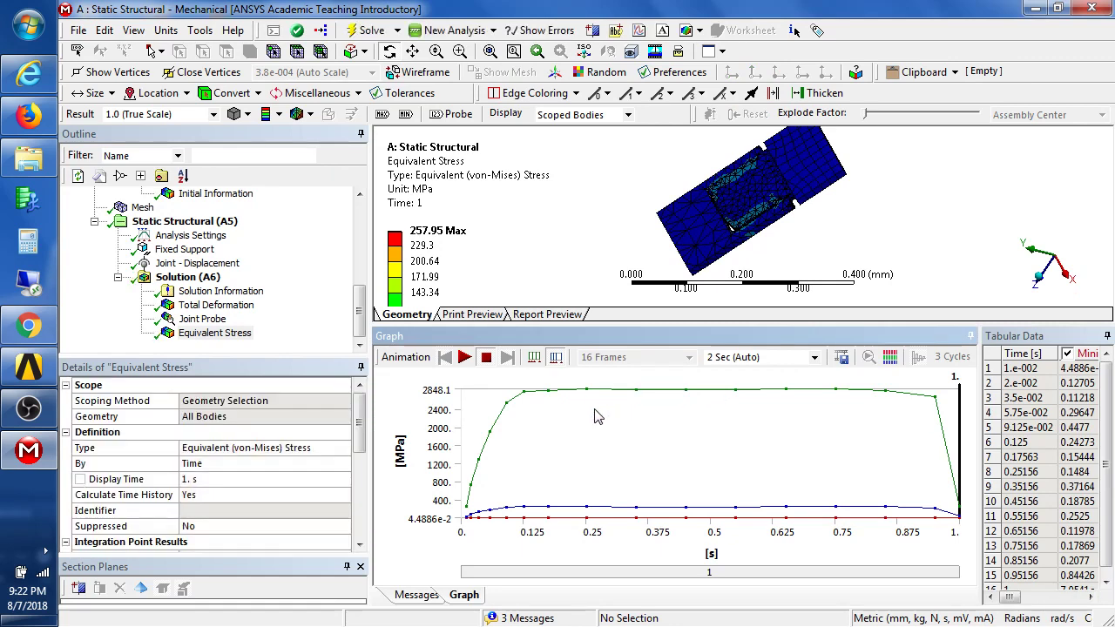
mouse_move(568, 371)
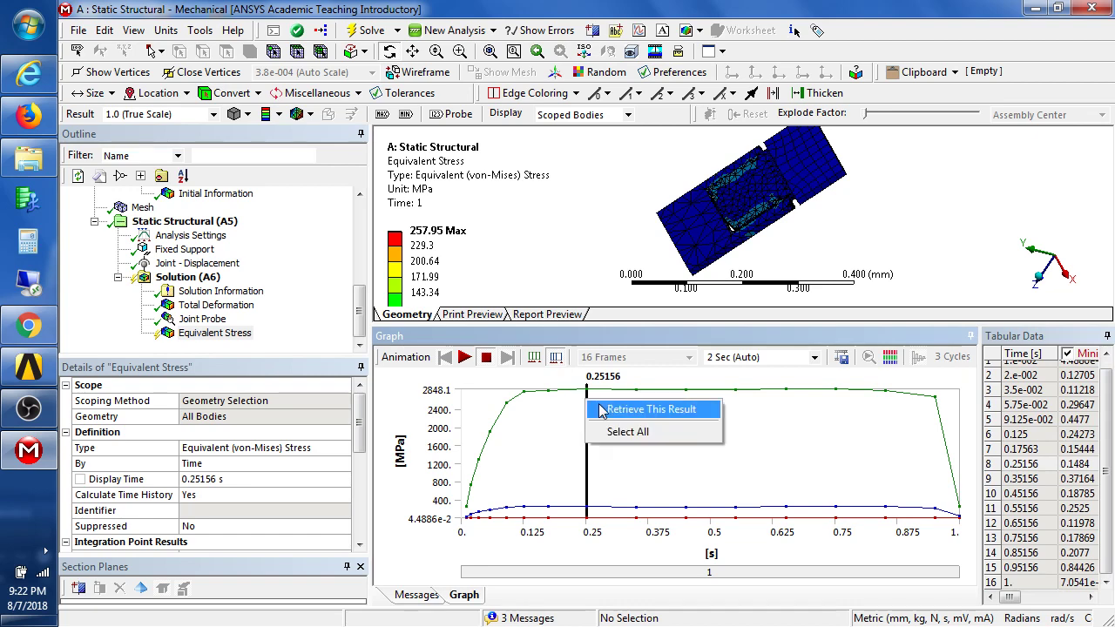
left_click(652, 408)
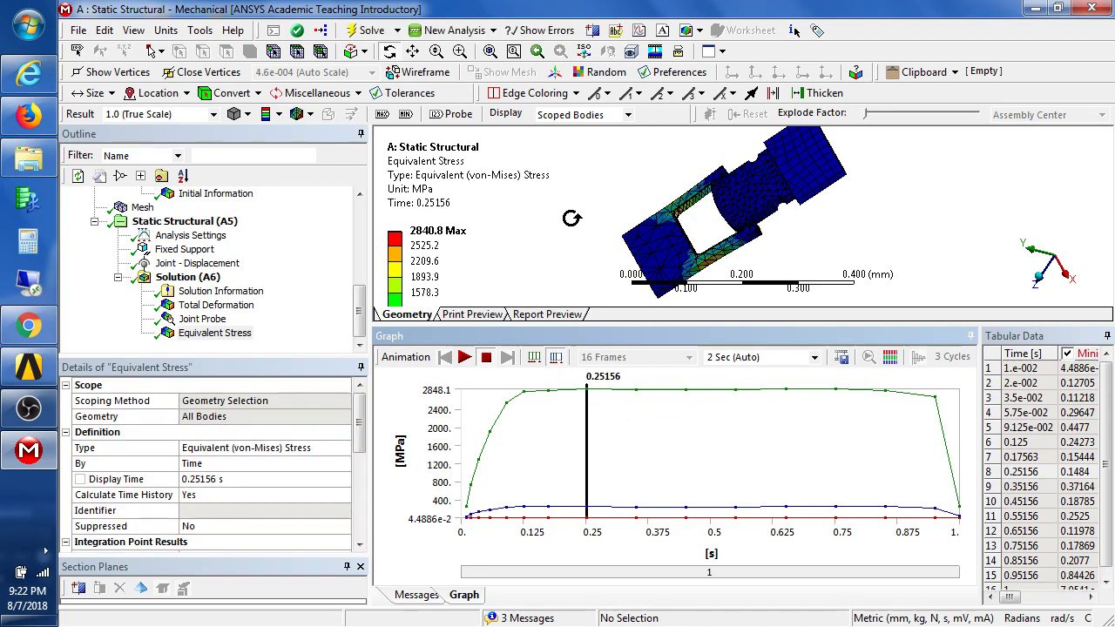